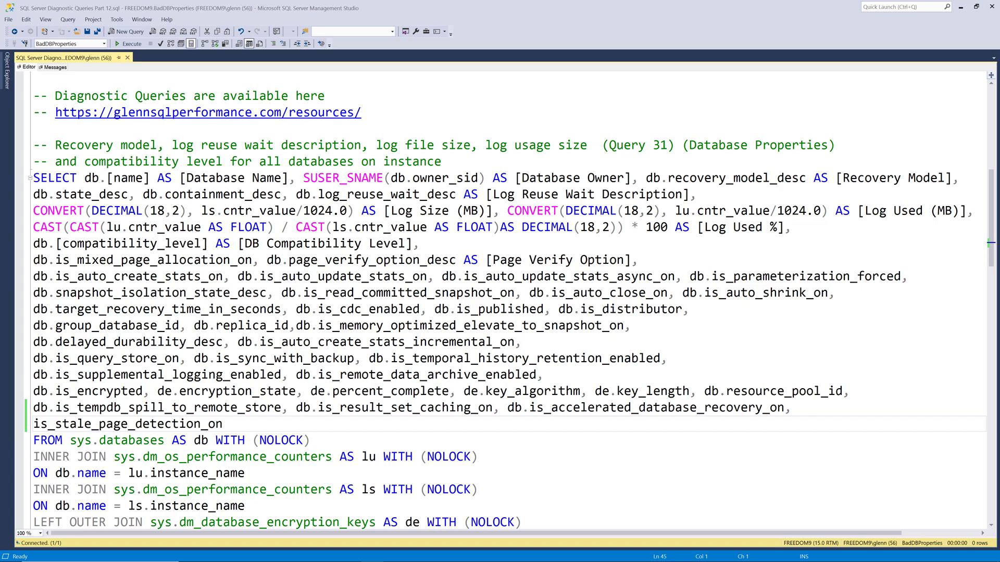
mouse_move(803, 327)
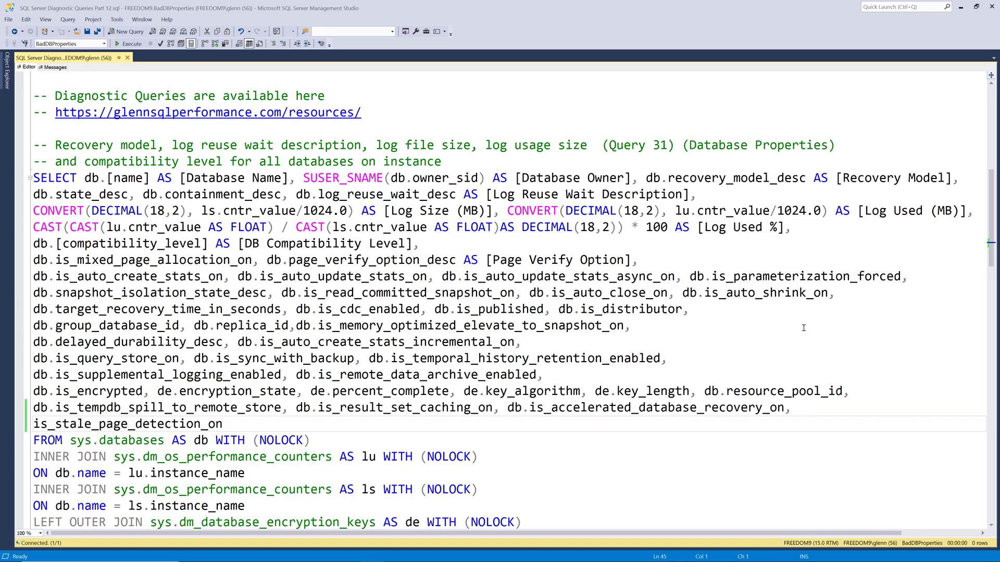
Run the Query 31 database-properties SELECT statement, returning one row for each of eight databases
scroll("down", 3)
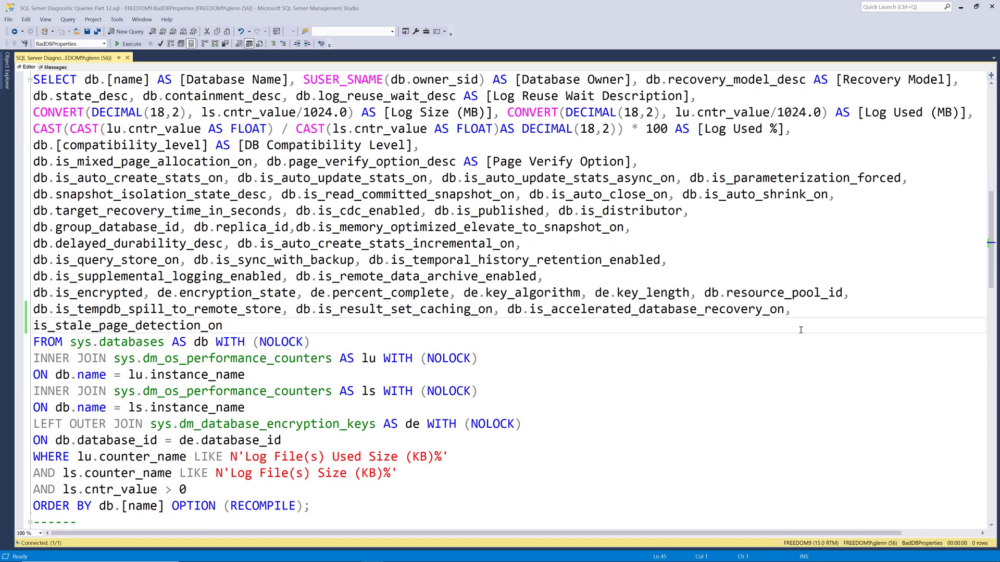
scroll("down", 3)
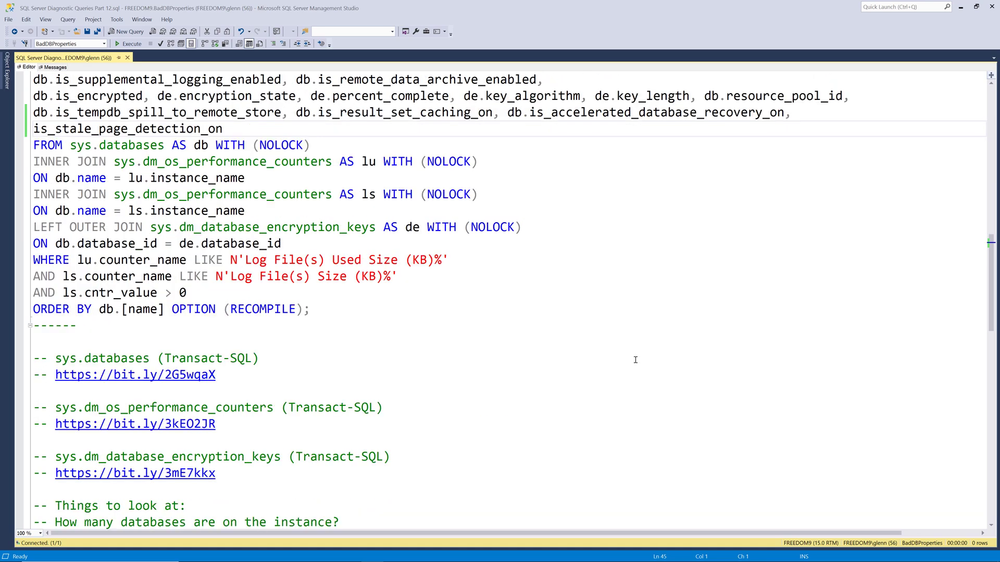
scroll("down", 3)
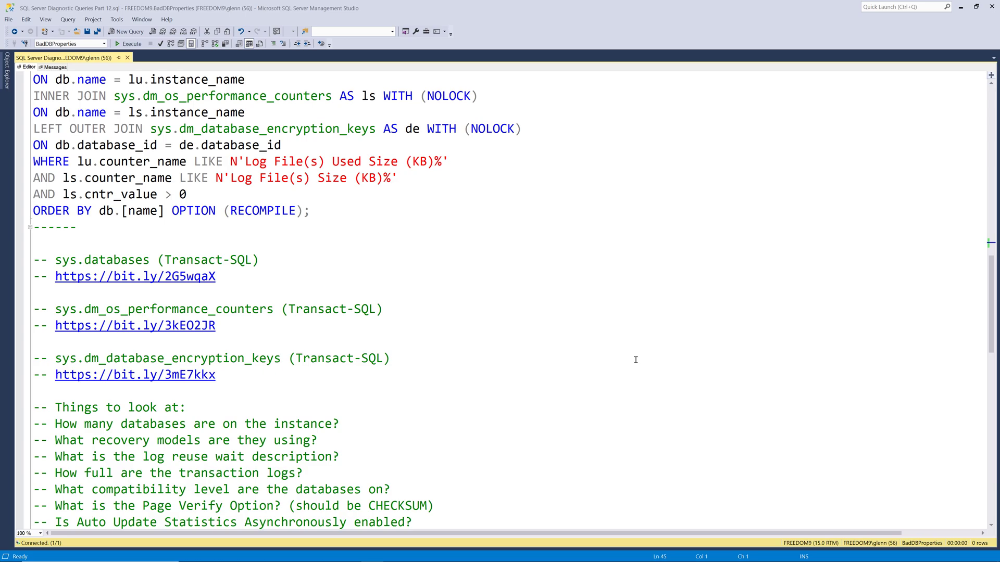
scroll("up", 3)
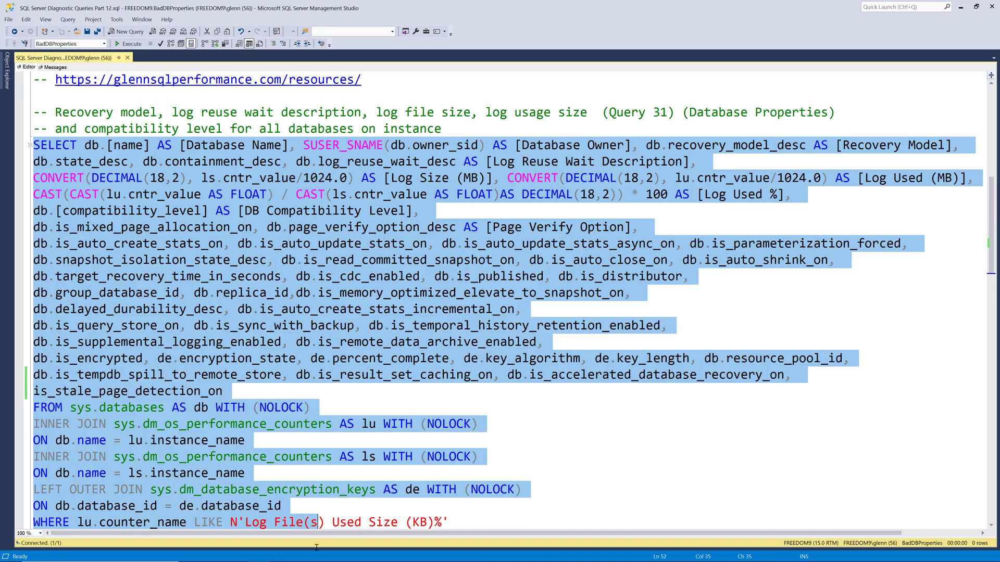
scroll("down", 3)
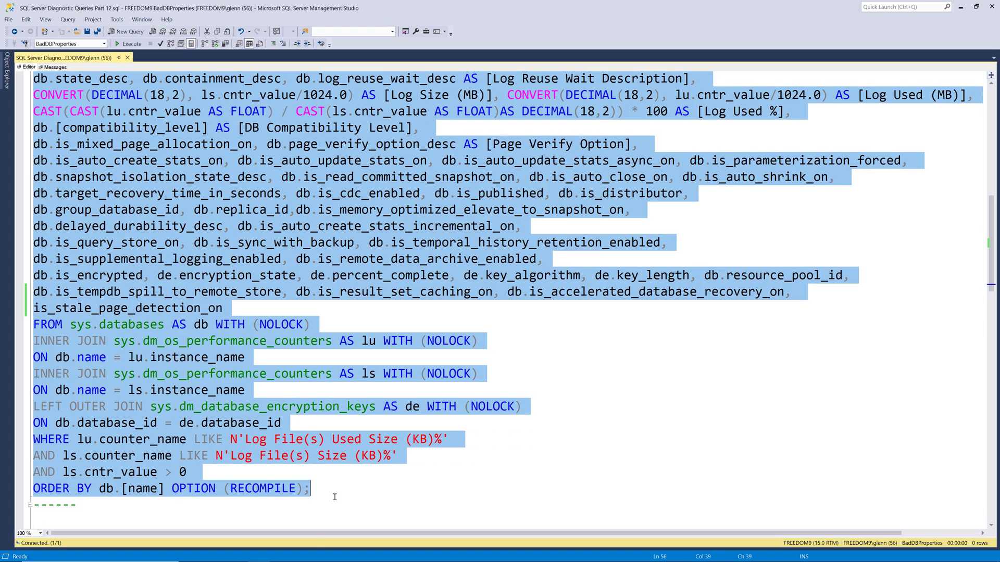
left_click(128, 44)
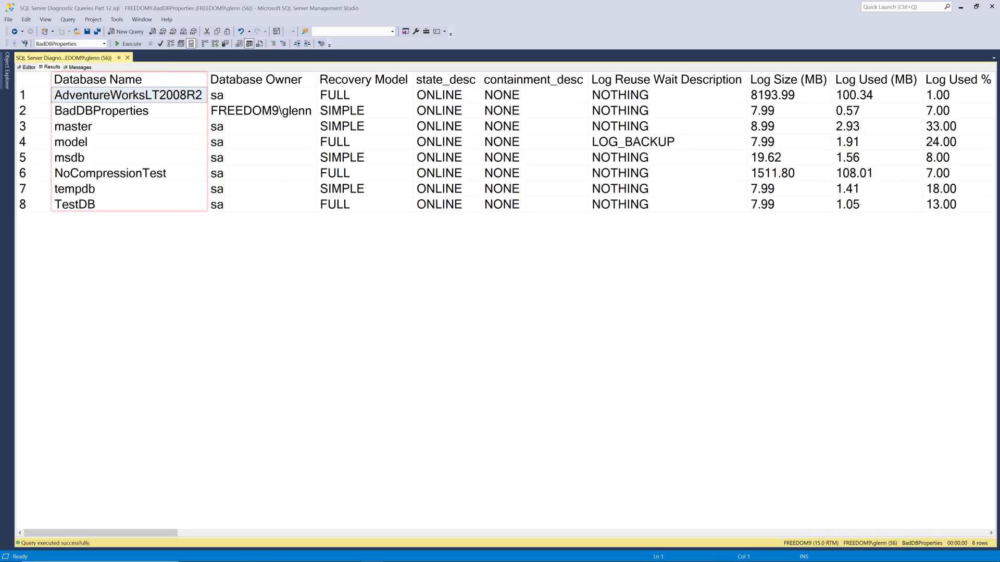
Review the Database Name, Database Owner (all sa except one) and Recovery Model columns
left_click(98, 79)
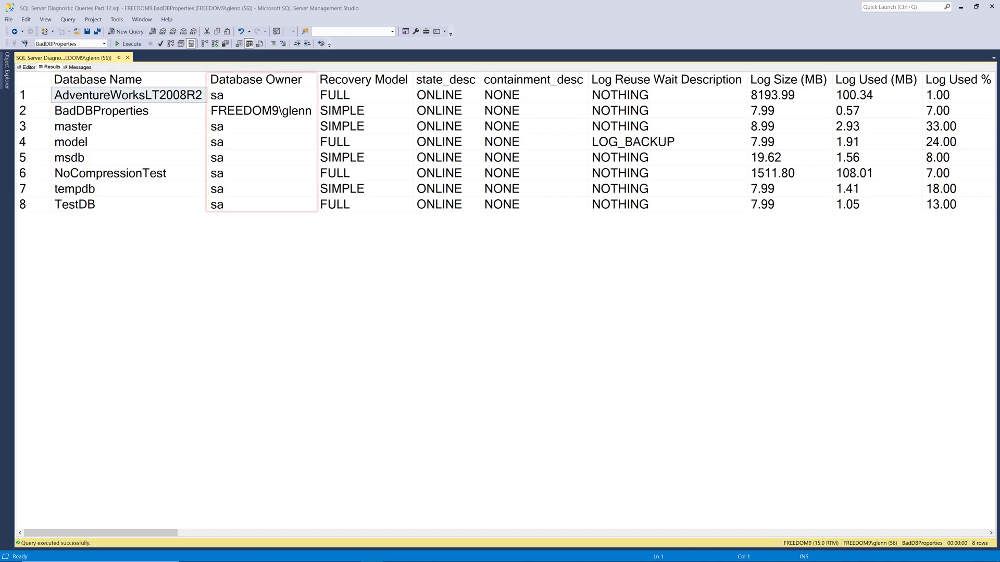
left_click(260, 79)
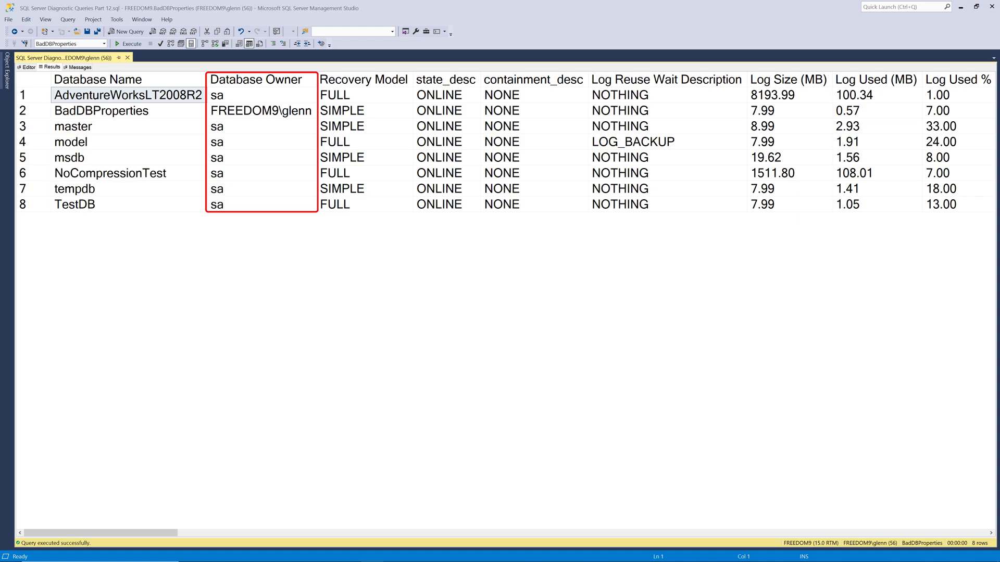
left_click(364, 79)
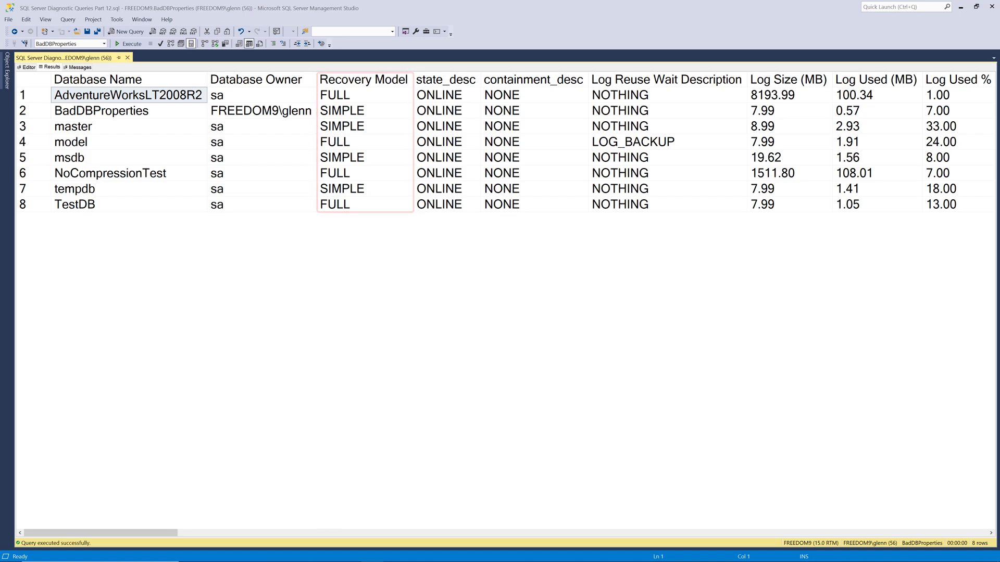
Review state_desc (all ONLINE), containment_desc (all NONE) and the log columns
left_click(445, 81)
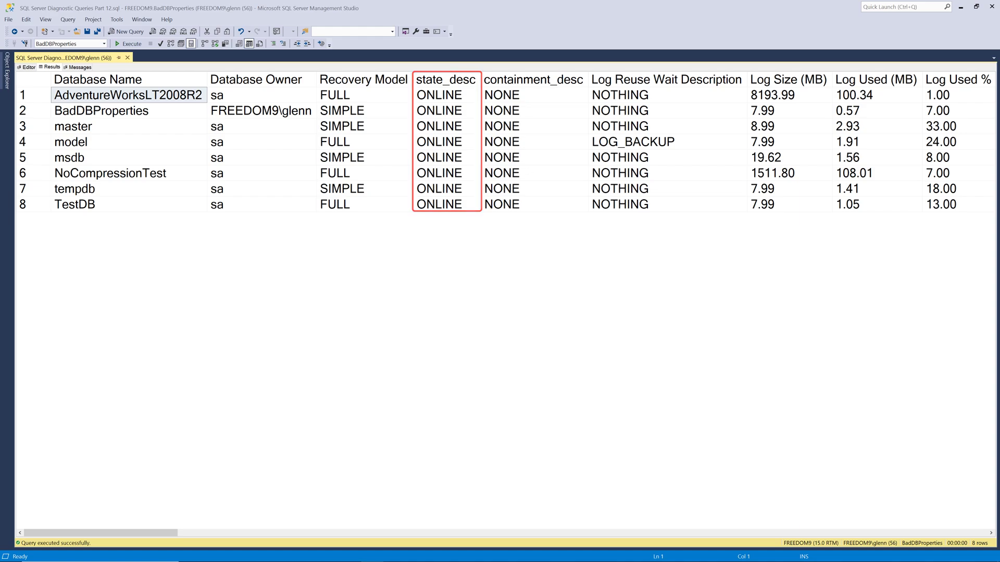
left_click(534, 79)
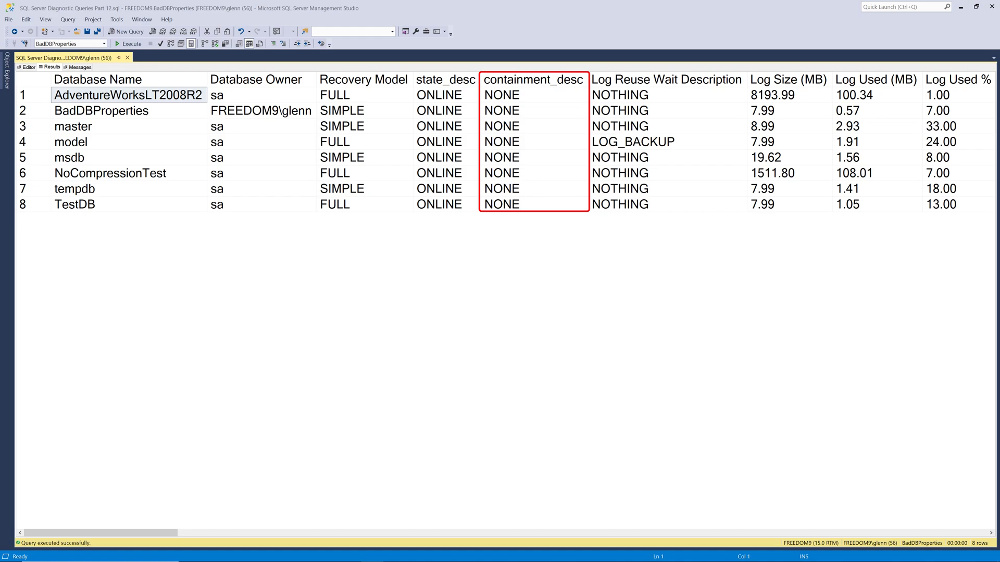
left_click(666, 80)
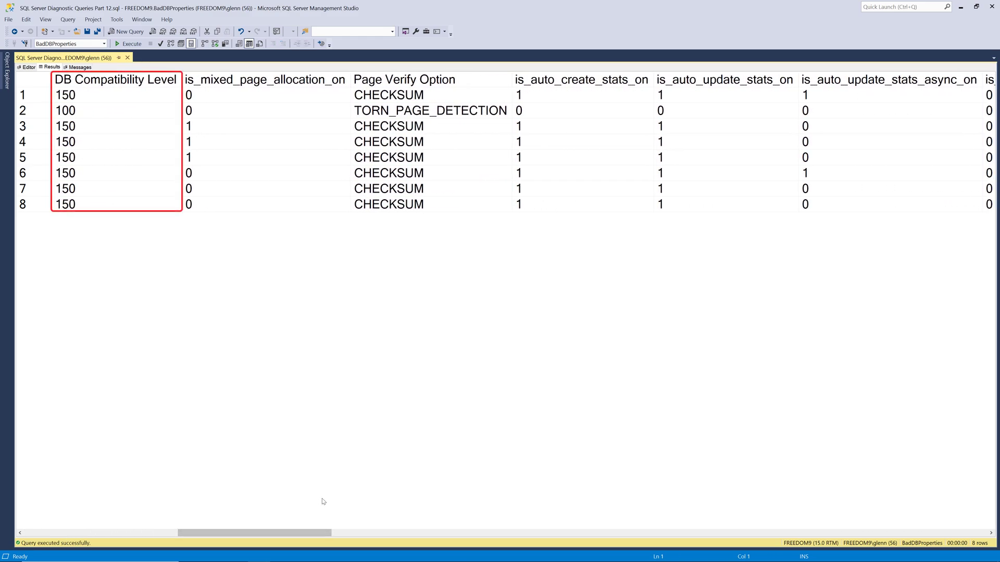
mouse_move(337, 486)
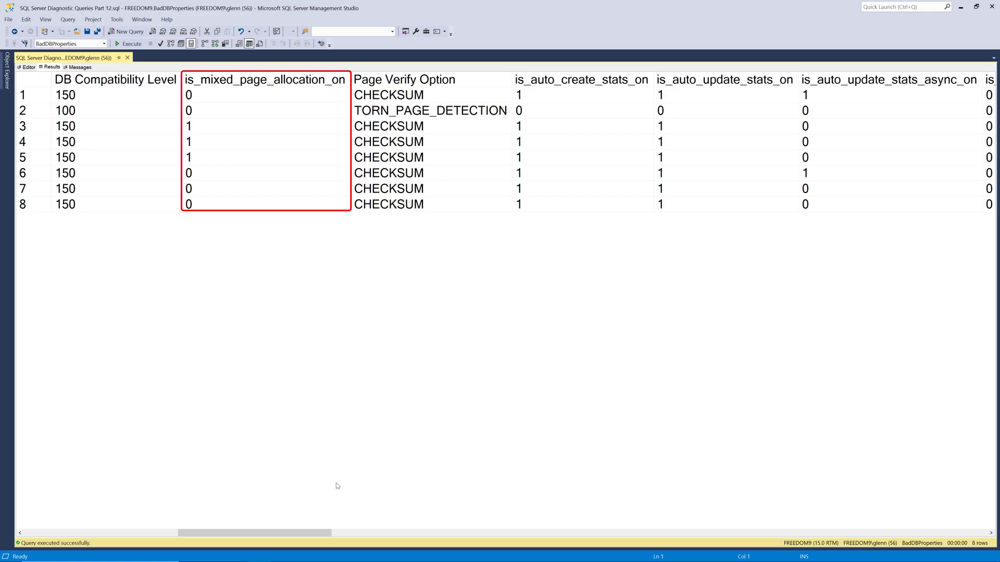
Review the Page Verify Option column: CHECKSUM for seven databases, TORN_PAGE_DETECTION for one
left_click(404, 79)
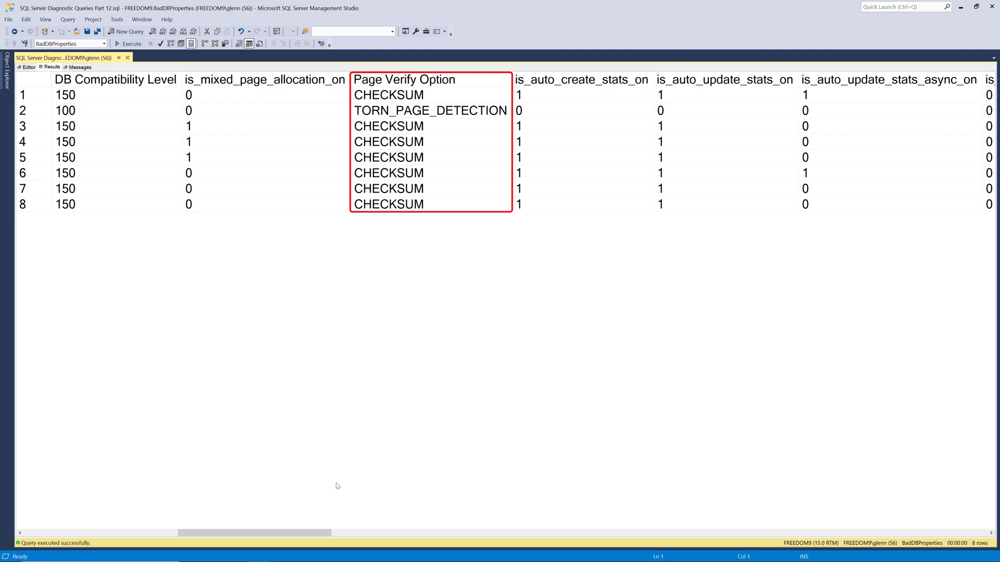
Review is_auto_create_stats_on and the auto-update stats column for the eight databases
left_click(582, 79)
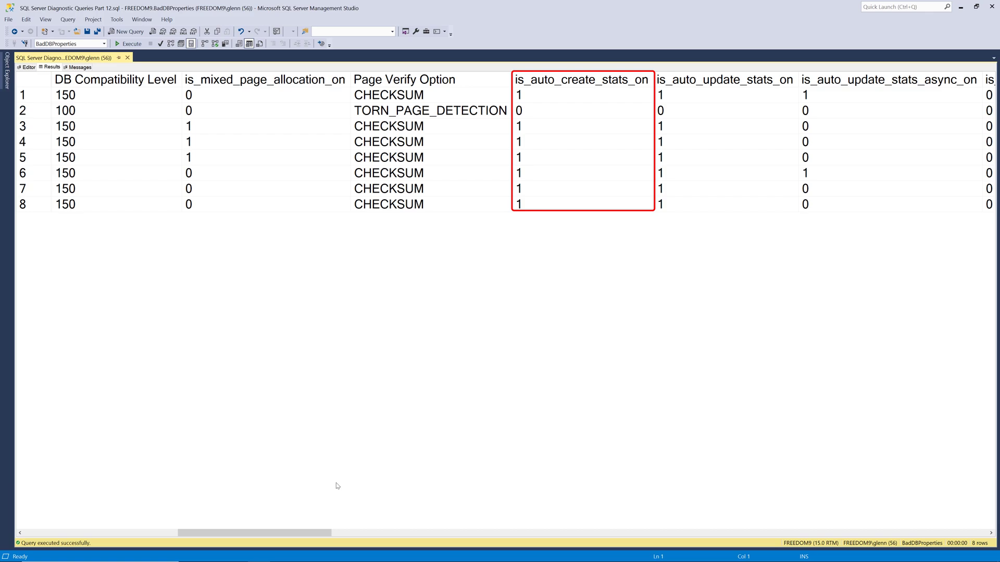
left_click(725, 80)
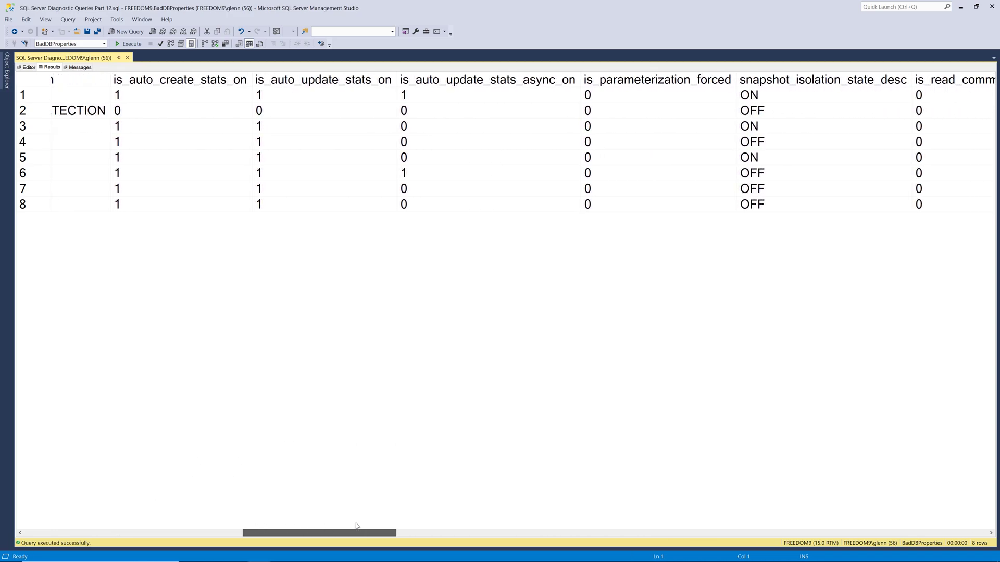
Move right to is_parameterization_forced and review is_auto_shrink_on, set to 1 only for database 2
scroll("right", 3)
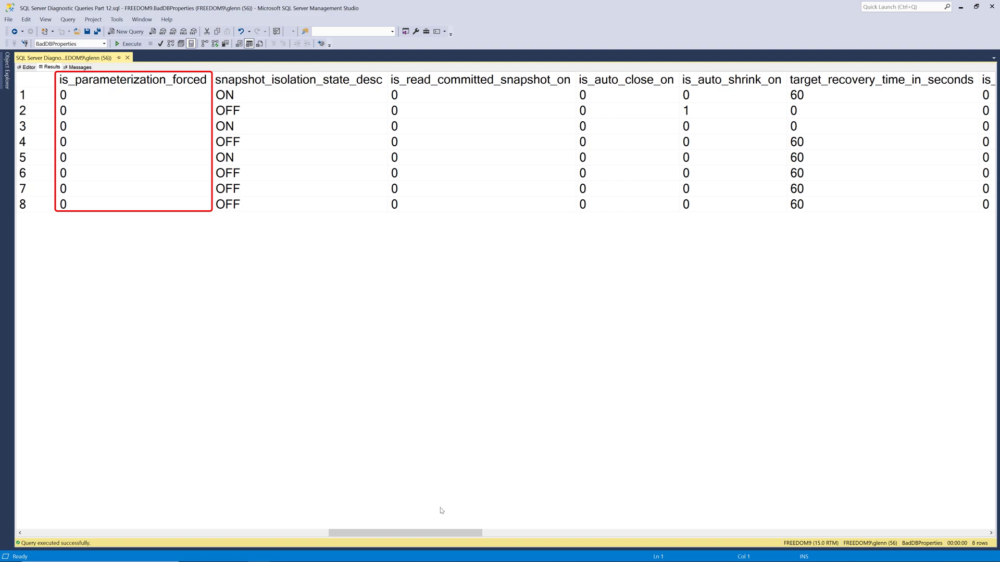
left_click(299, 79)
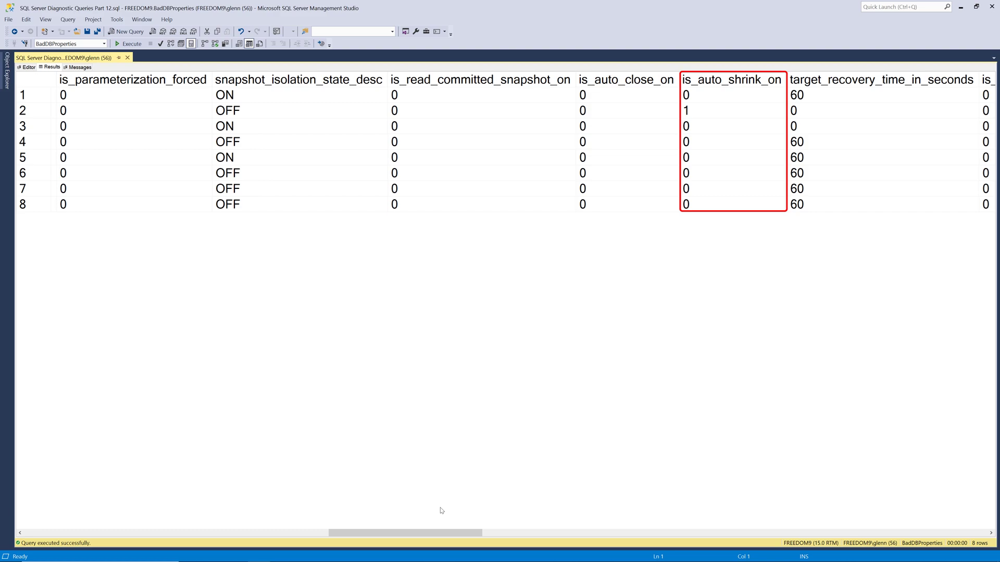
Review is_cdc_enabled, is_published and delayed_durability_desc, all reading DISABLED for durability
left_click(883, 80)
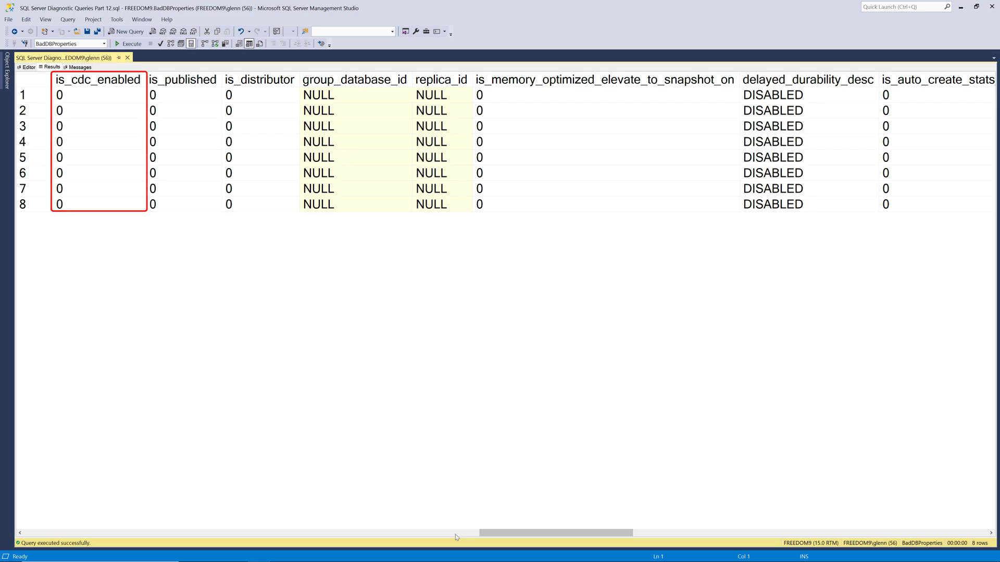
Review is_published, then move right to is_query_store_on and the encryption columns
left_click(184, 80)
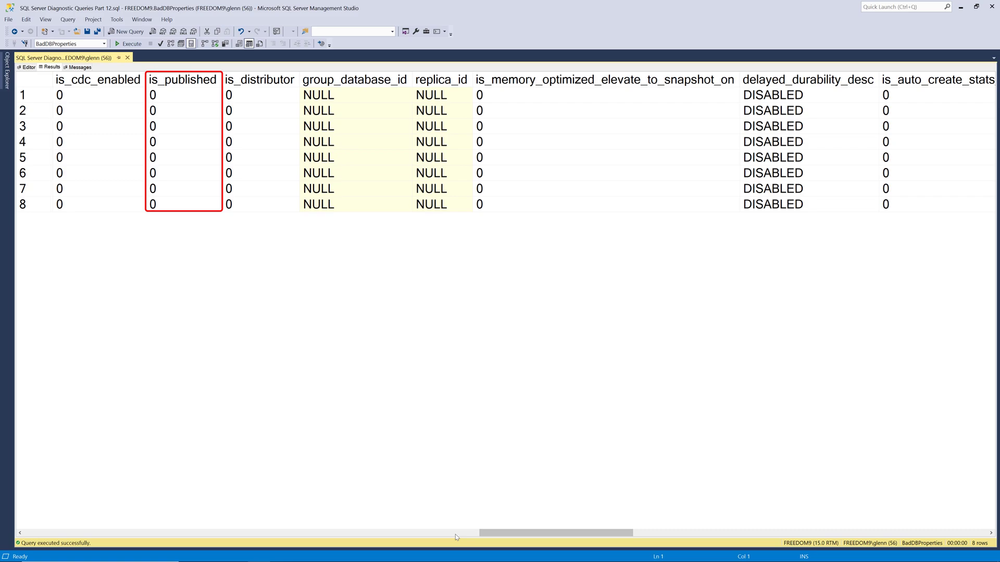
left_click(259, 95)
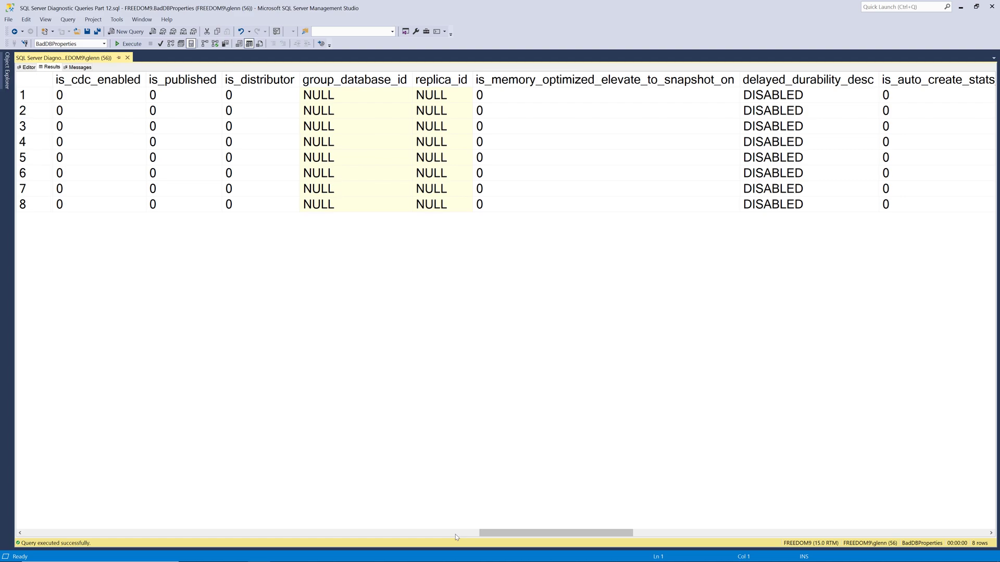
scroll("right", 3)
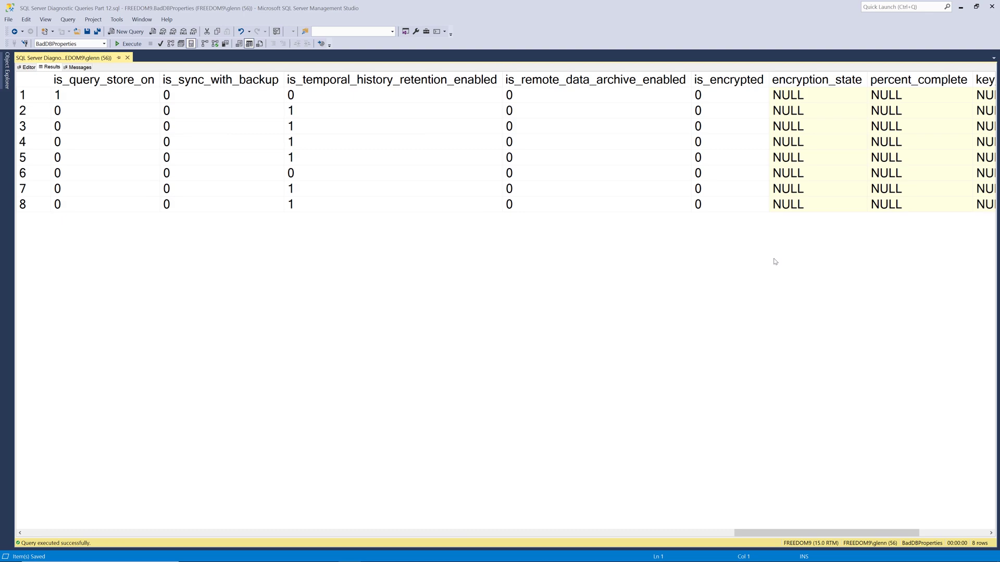
left_click(103, 79)
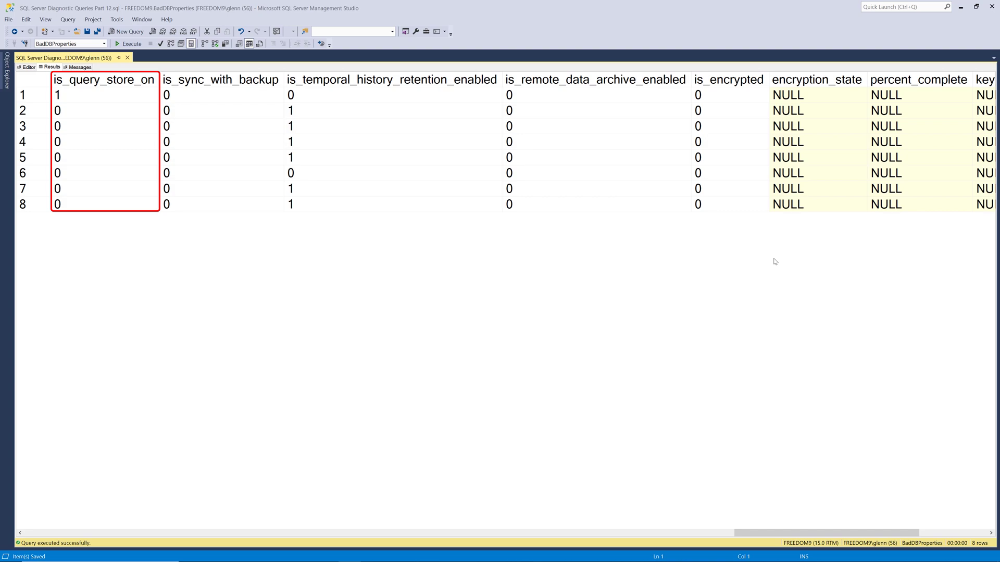
mouse_move(720, 286)
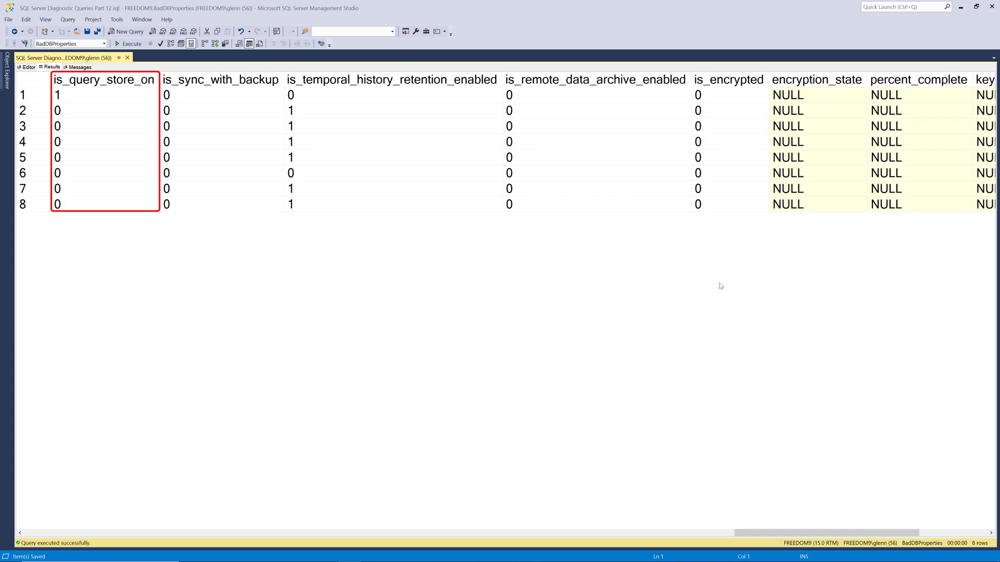
mouse_move(693, 294)
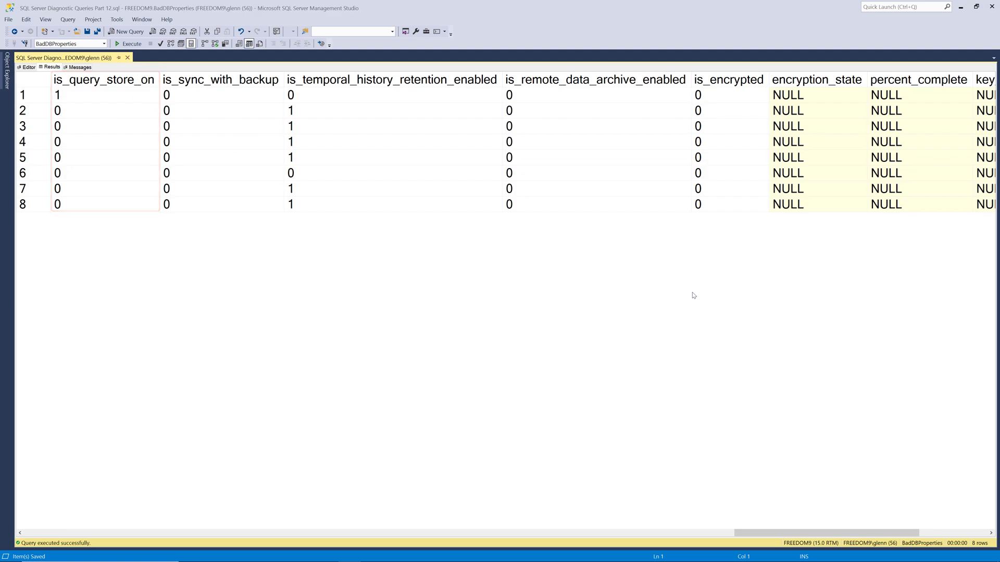
left_click(221, 79)
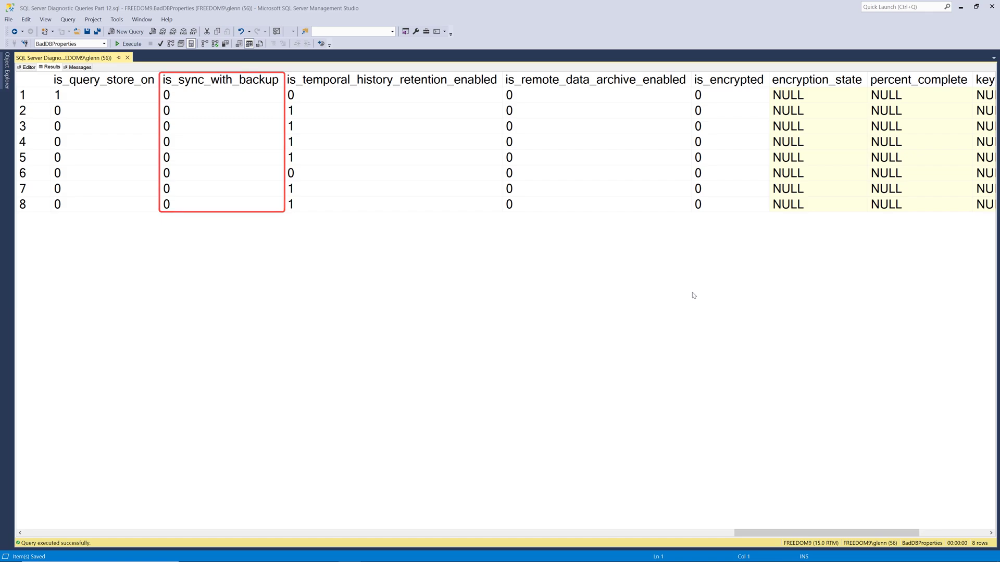
left_click(393, 79)
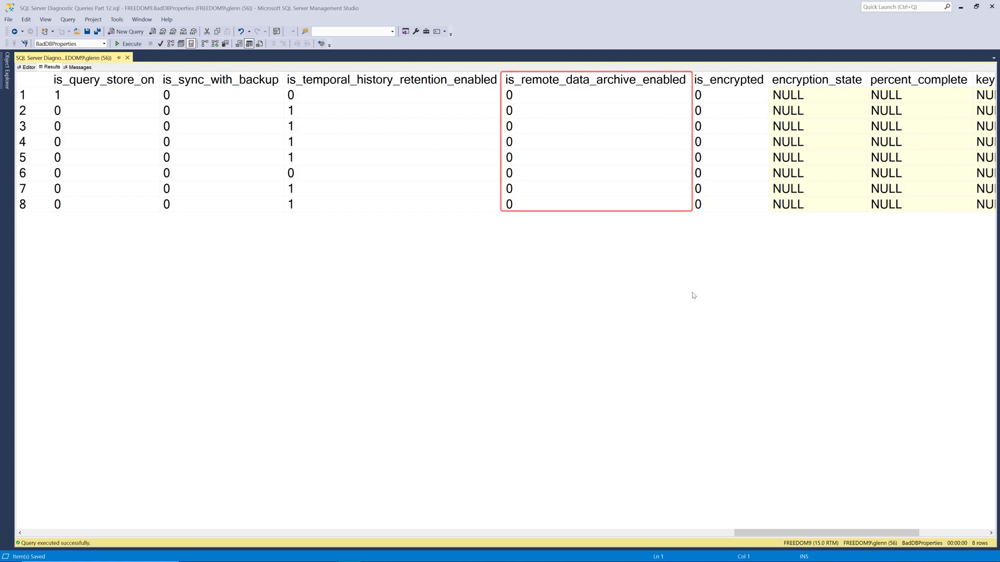
Review the encryption_state and percent_complete columns (all NULL) and reach key_algorithm
left_click(729, 80)
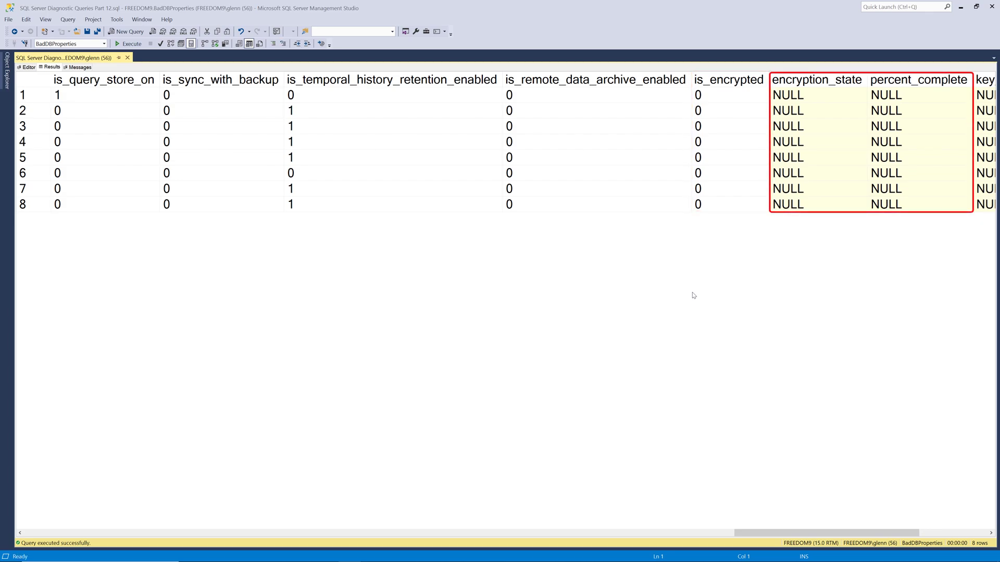
mouse_move(751, 291)
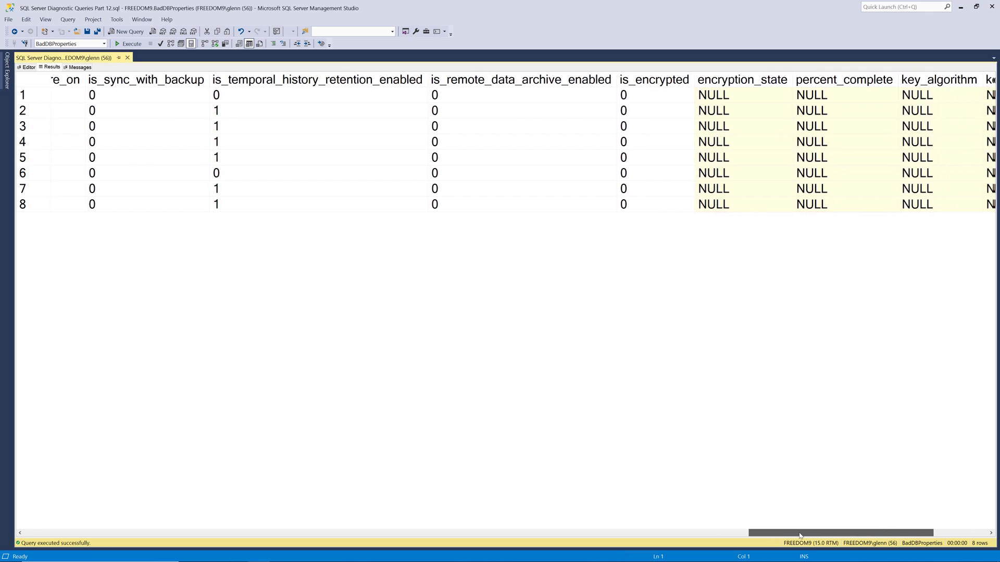
scroll("right", 3)
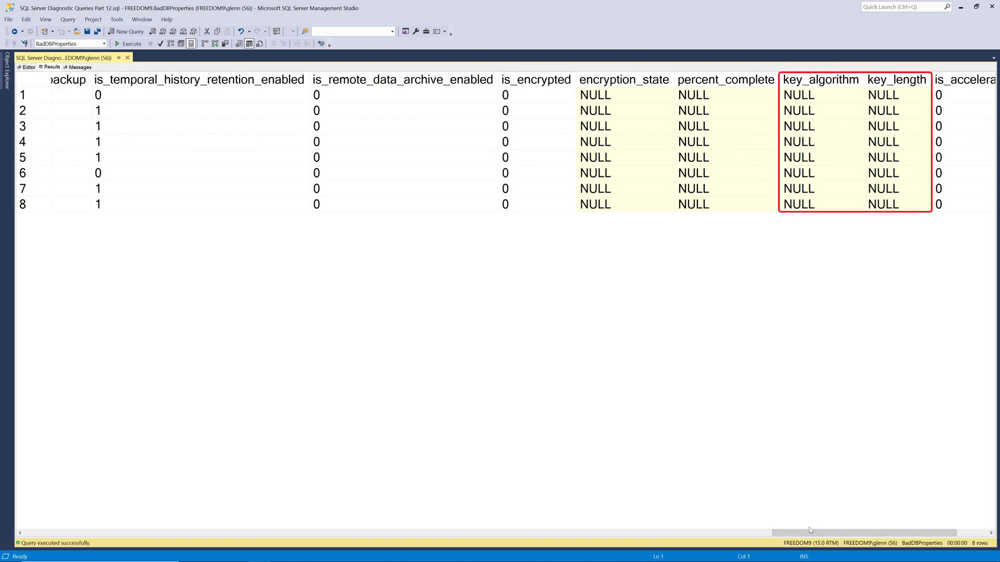
mouse_move(808, 528)
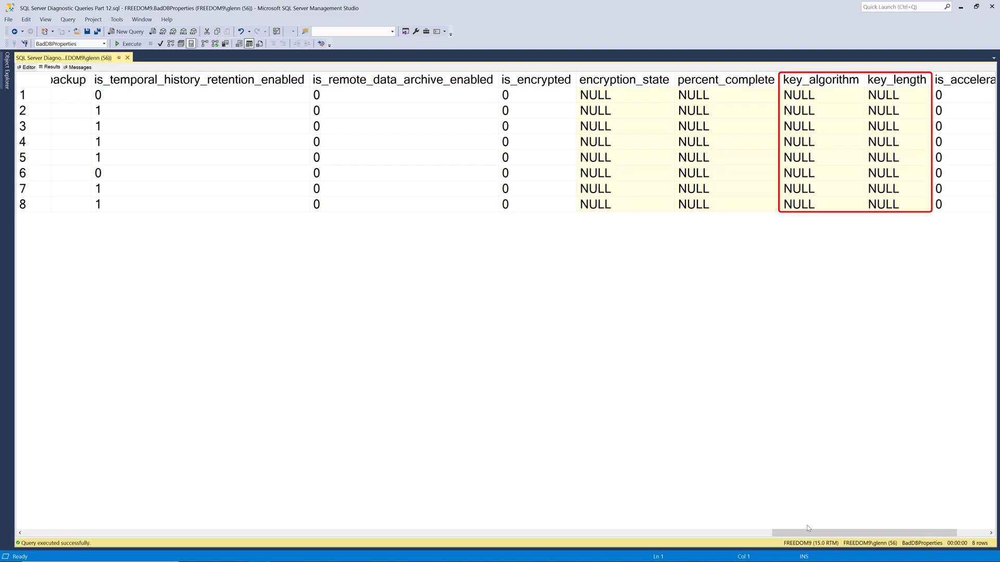
Reach the final column, is_accelerated_database_recovery_on, which is 0 for all eight databases
scroll("right", 3)
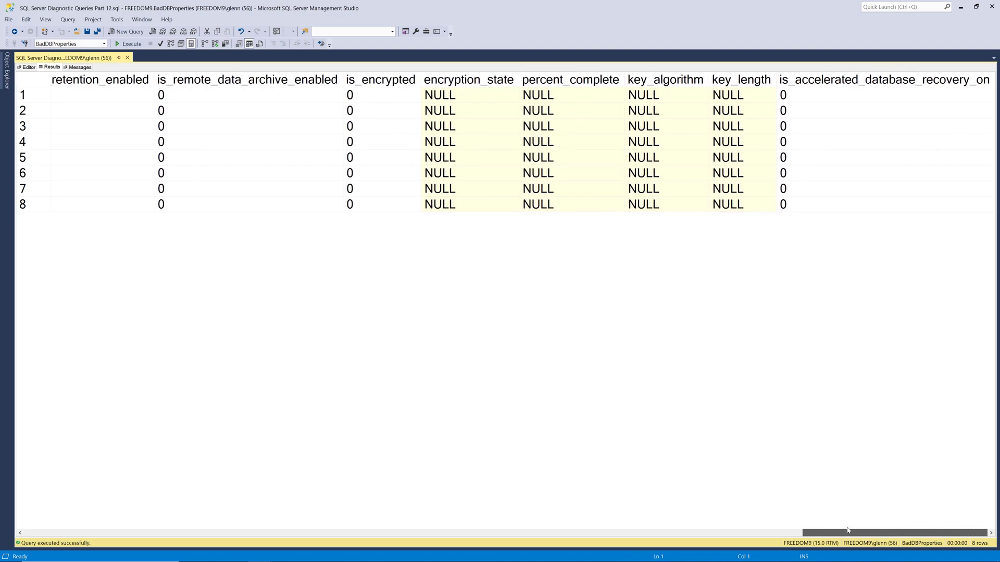